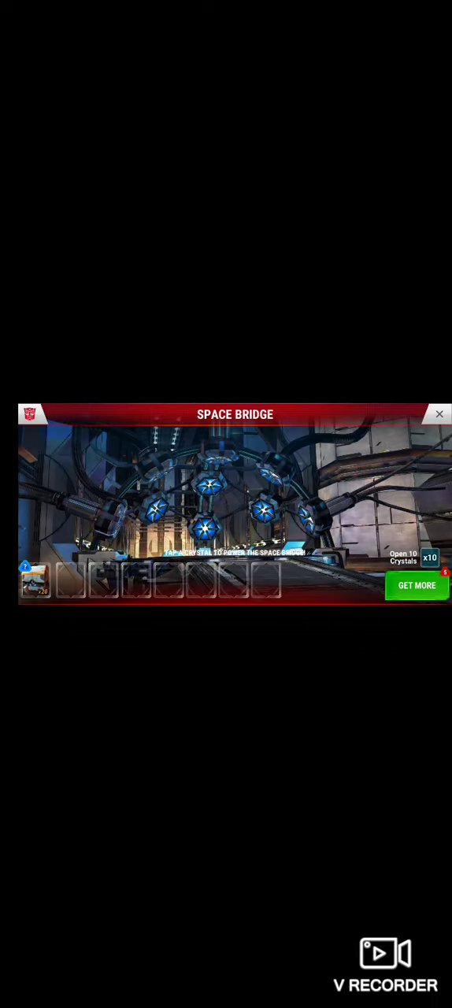
# Step: Add the next collected bot to the second slot of the Space Bridge roster
pyautogui.click(207, 488)
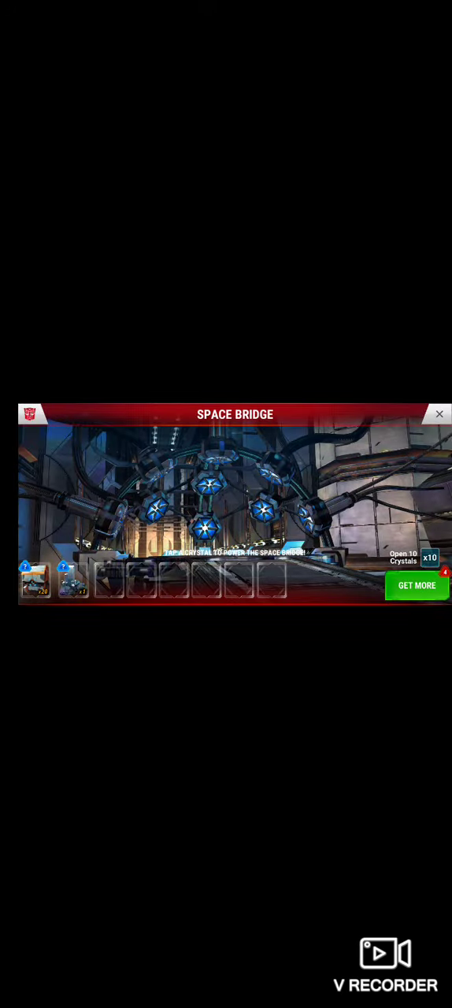